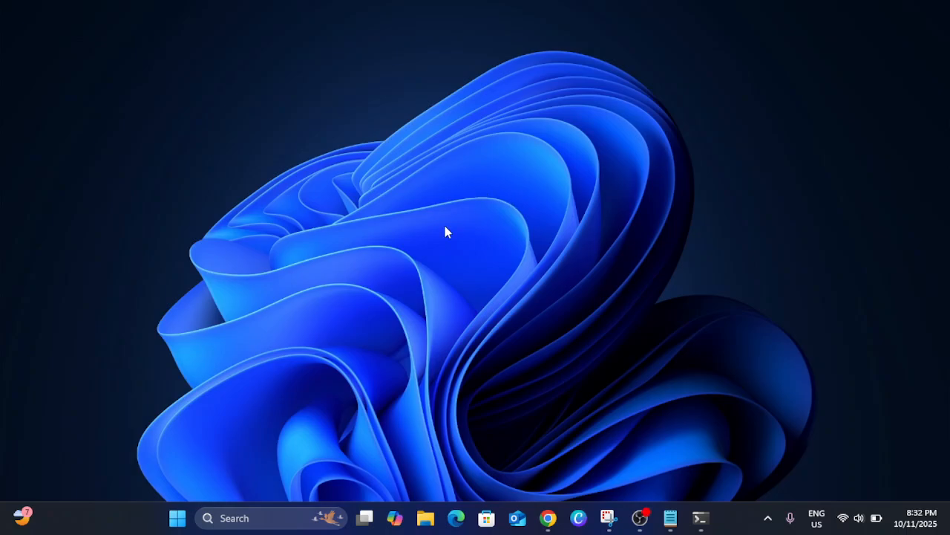
mouse_move(466, 226)
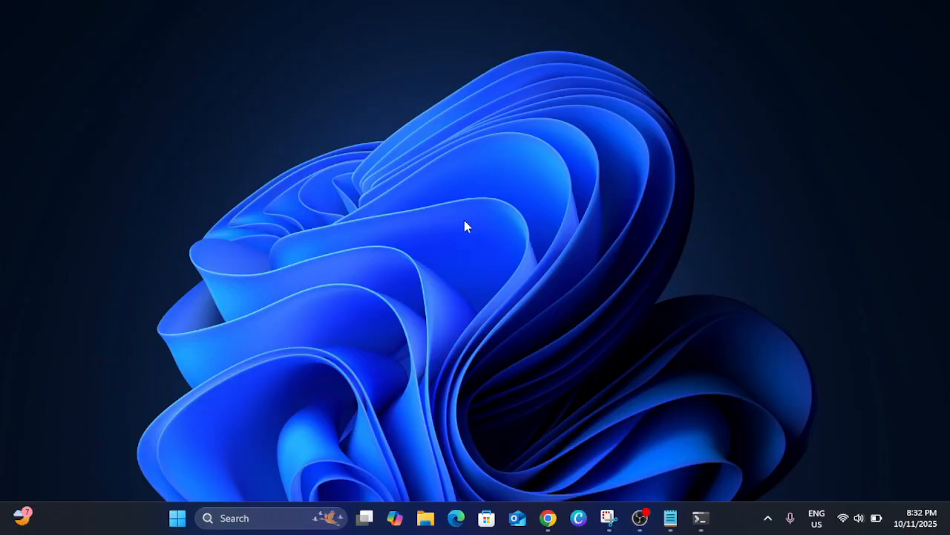
mouse_move(460, 218)
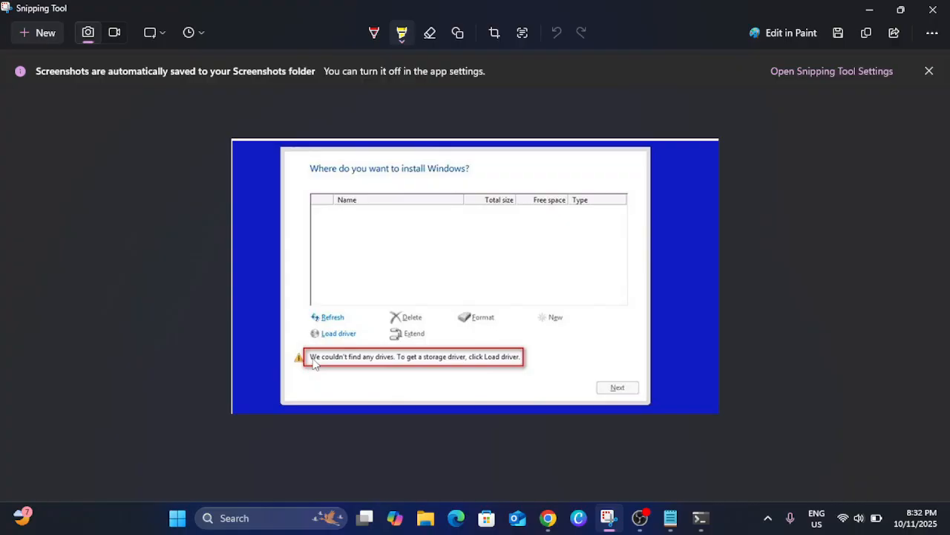
mouse_move(371, 373)
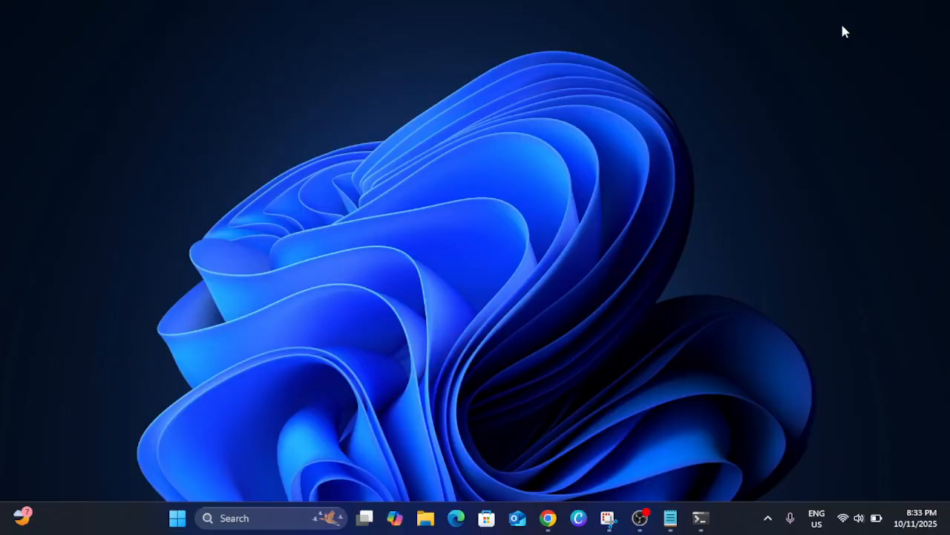
mouse_move(531, 427)
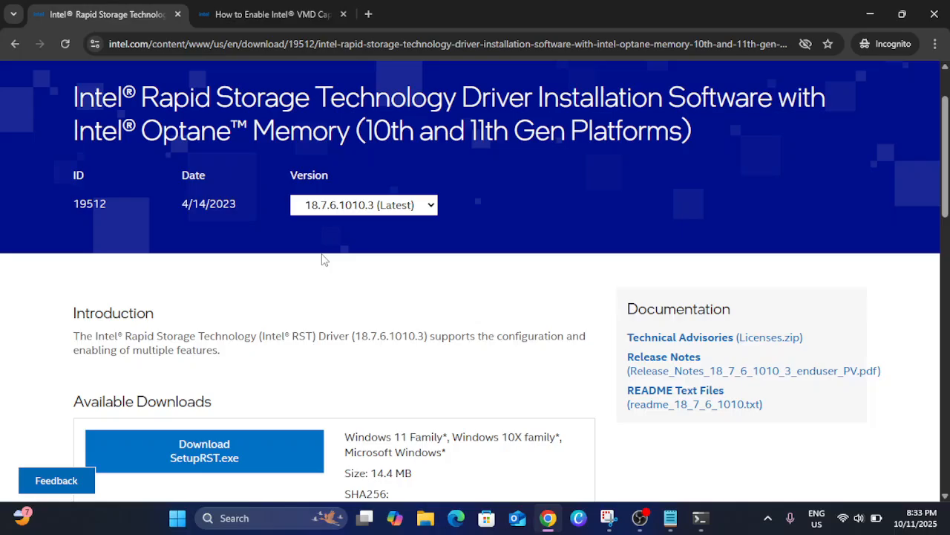
Download SetupRST.exe (14.4 MB) from Available Downloads and save it to Downloads
scroll(up, 3)
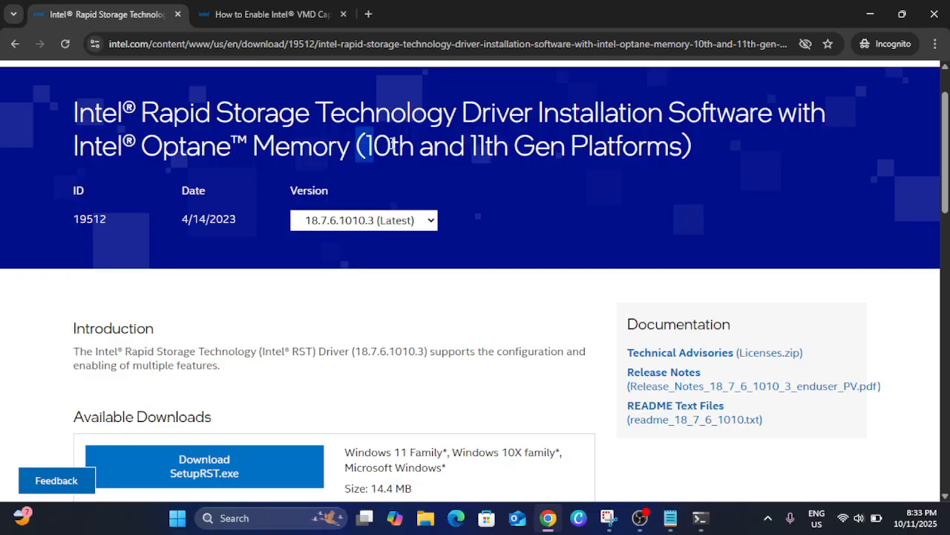
scroll(down, 3)
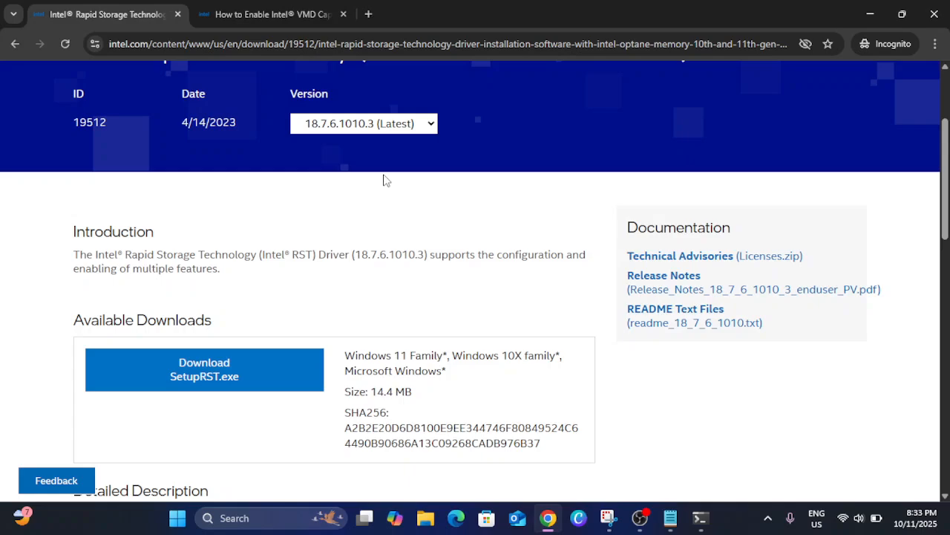
scroll(down, 3)
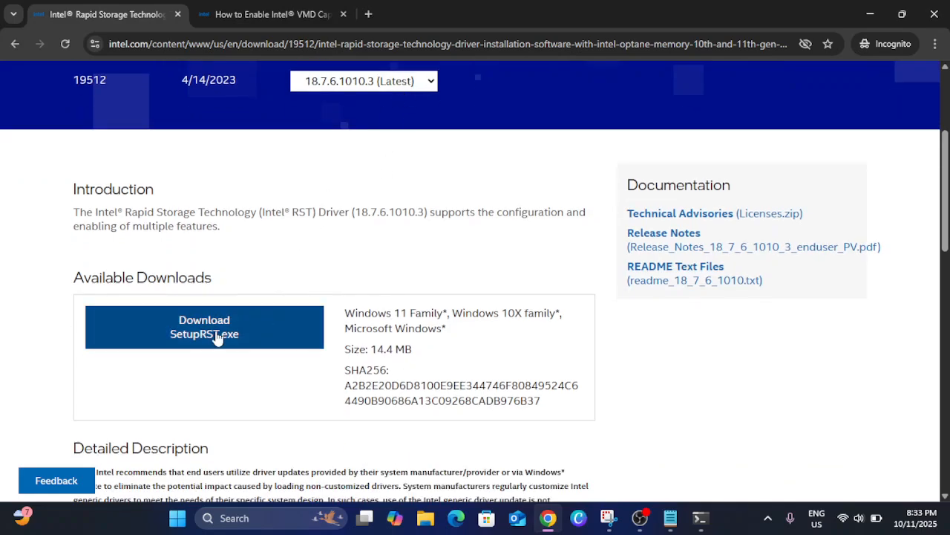
click(204, 327)
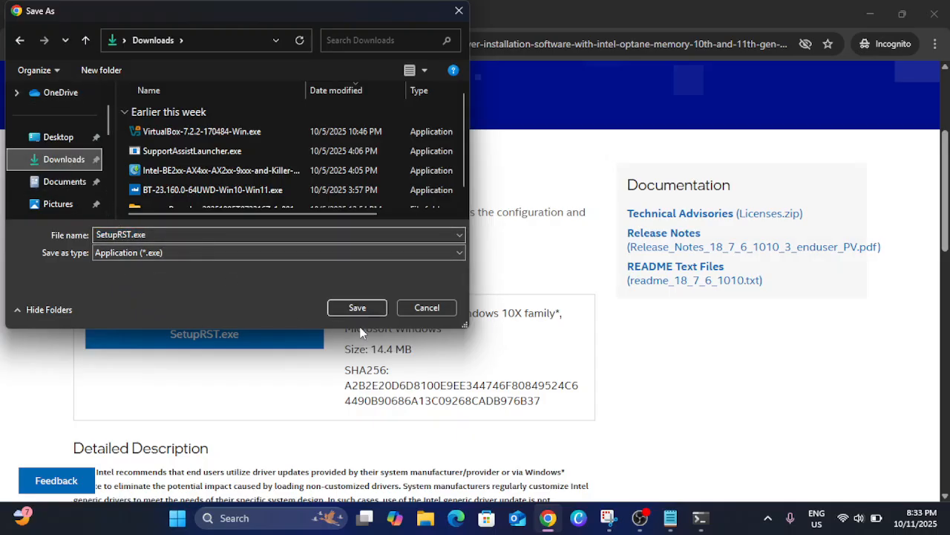
click(358, 307)
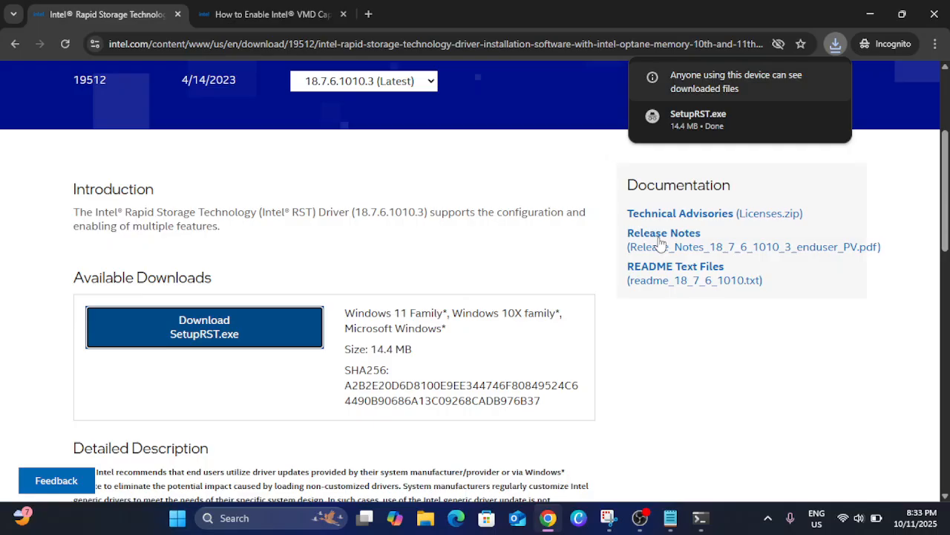
mouse_move(748, 134)
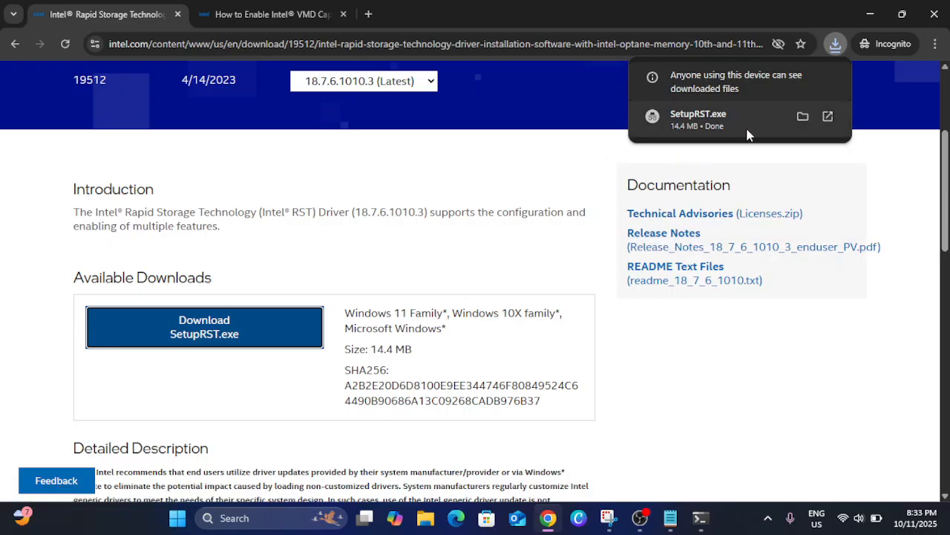
mouse_move(880, 55)
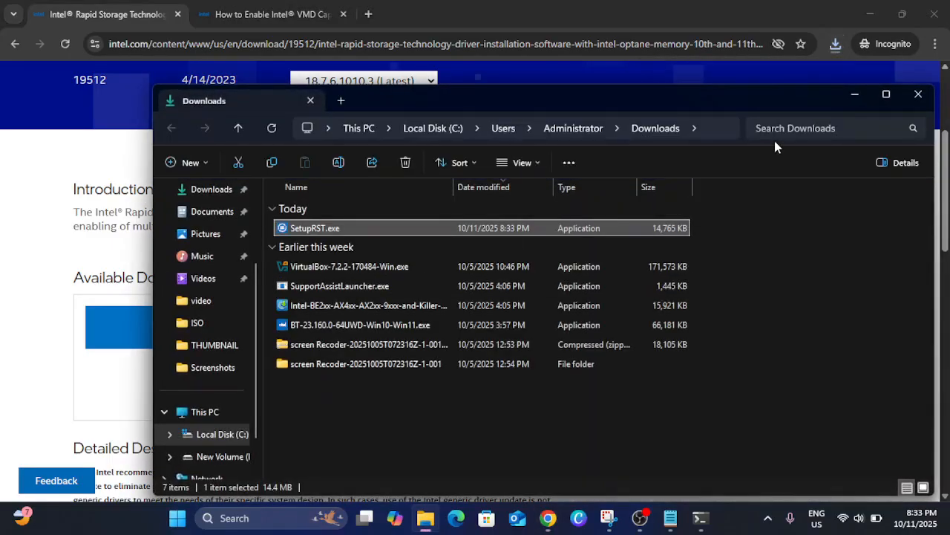
Maximize the Downloads folder window and copy its path C:\Users\Administrator\Downloads
click(886, 94)
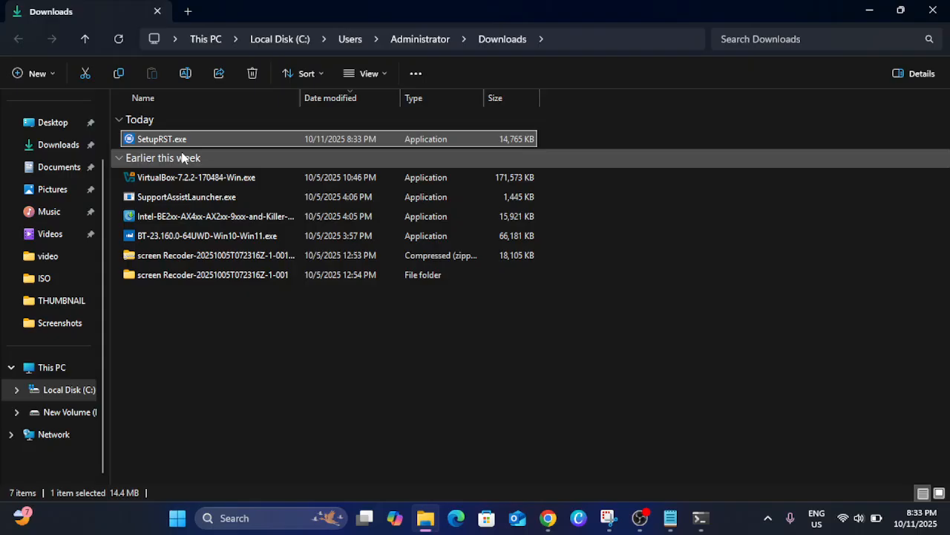
mouse_move(568, 49)
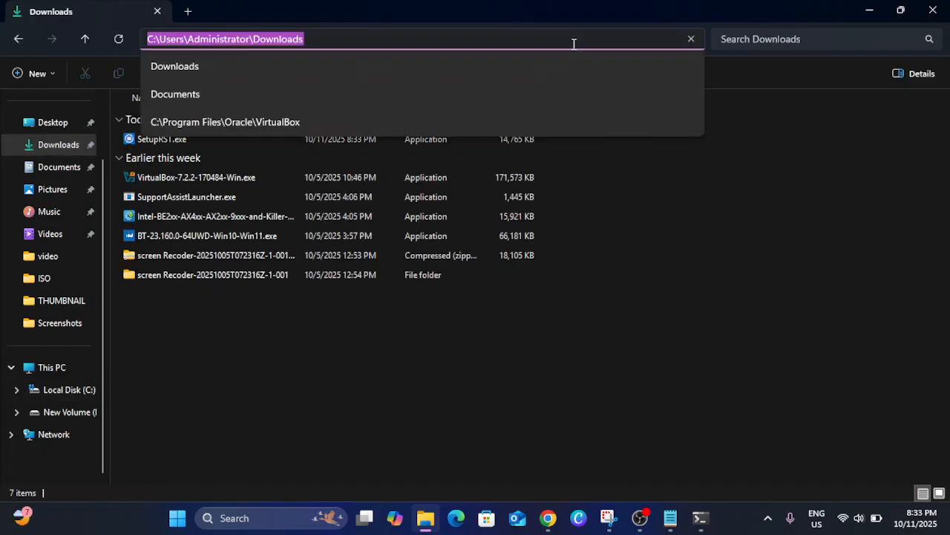
mouse_move(288, 39)
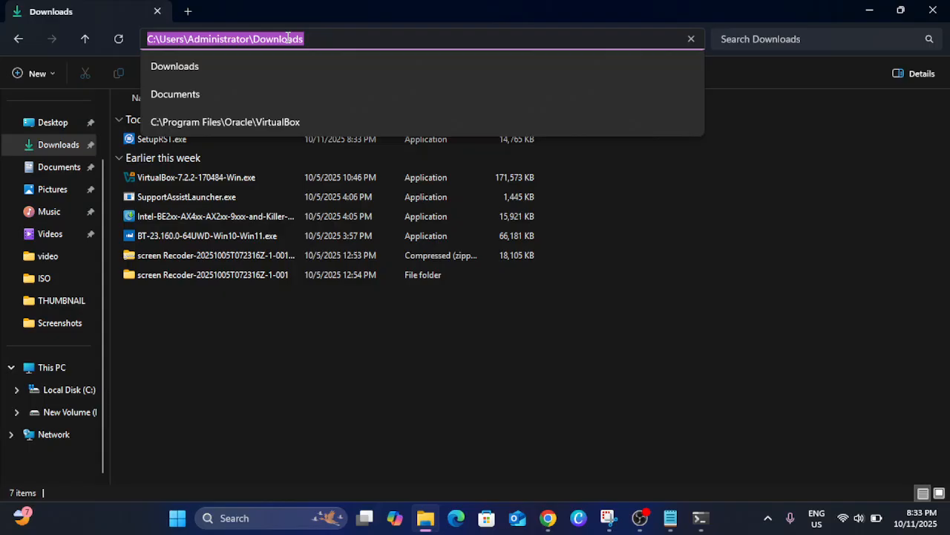
right_click(222, 38)
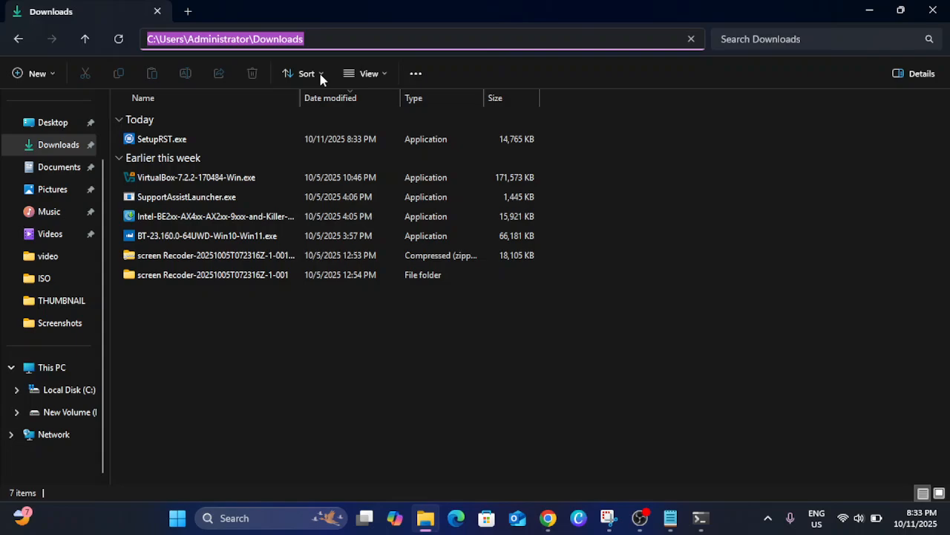
Launch Windows PowerShell as Administrator from Start search
click(234, 517)
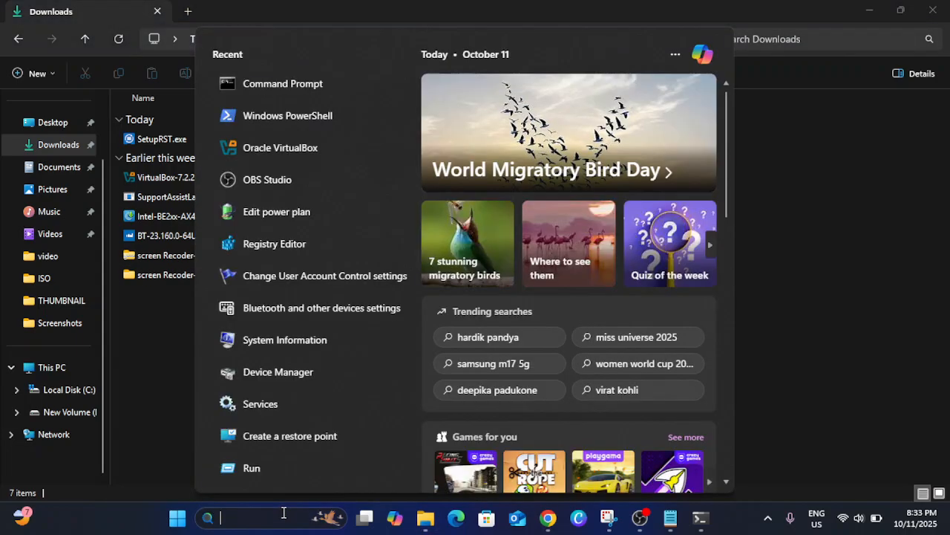
text(powershe)
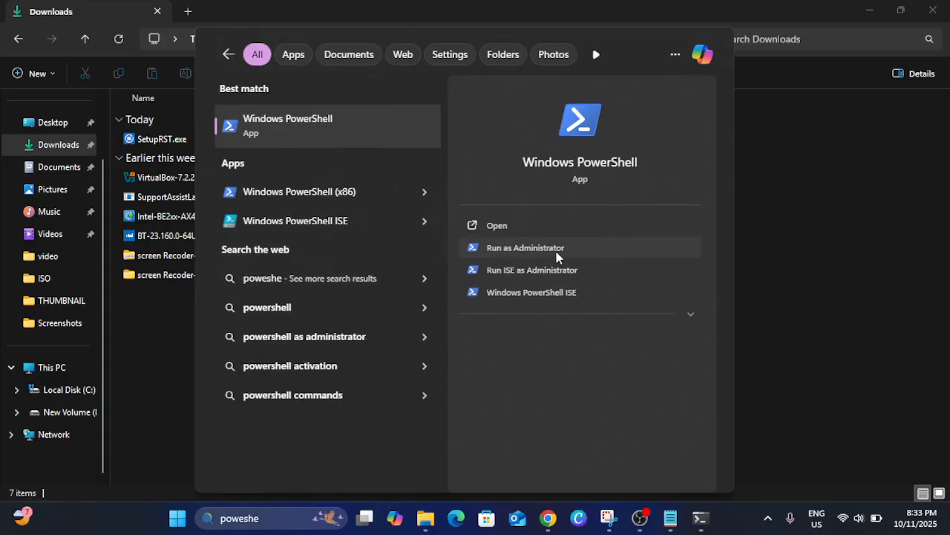
click(525, 247)
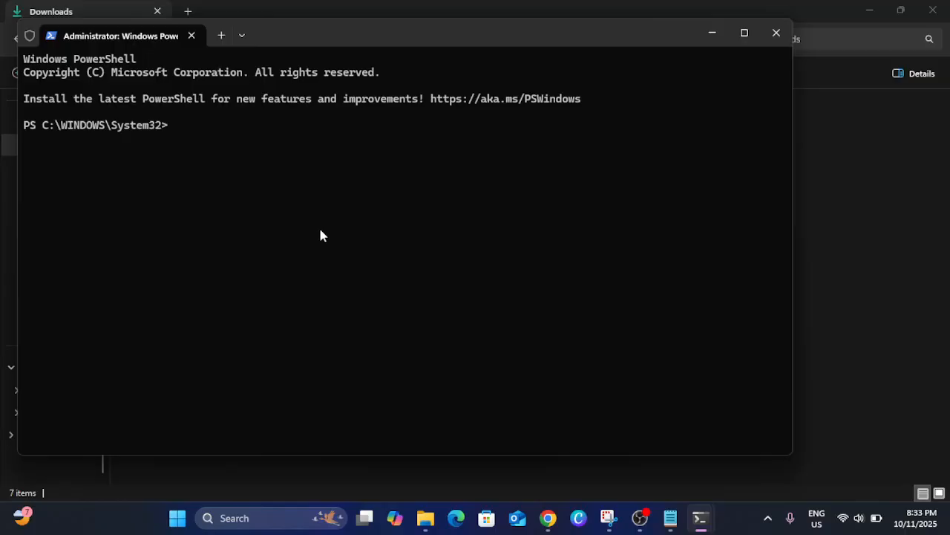
Change directory to C:\Users\Administrator\Downloads
text(cd)
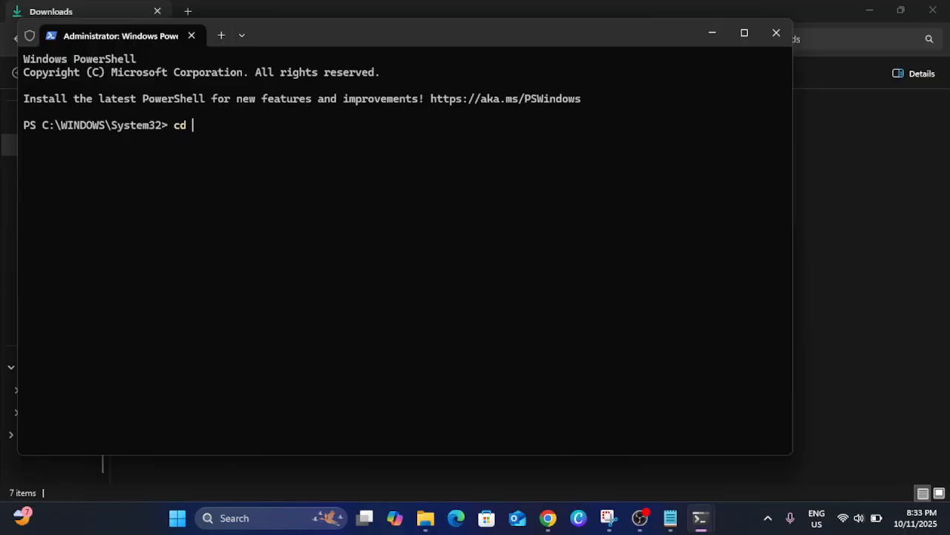
text(C:\Users\Administrator\Downloads)
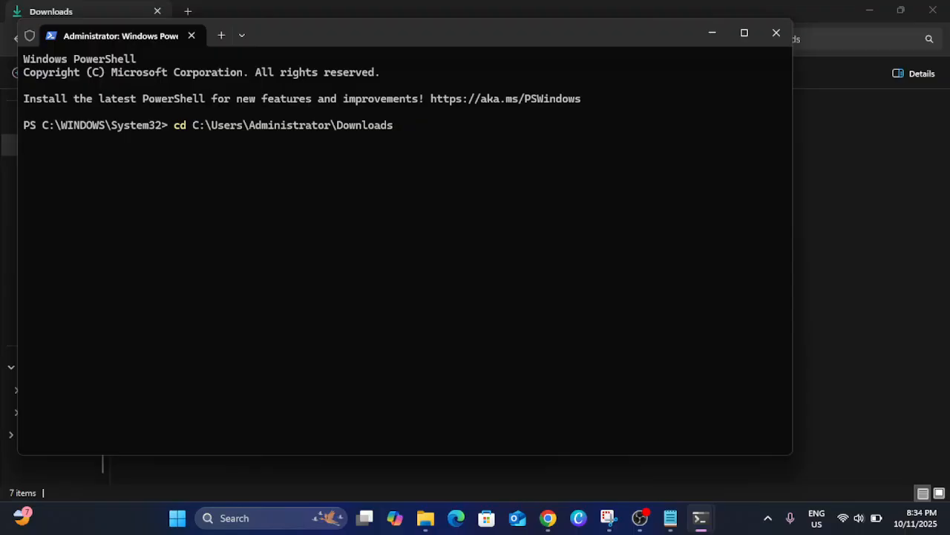
key(Return)
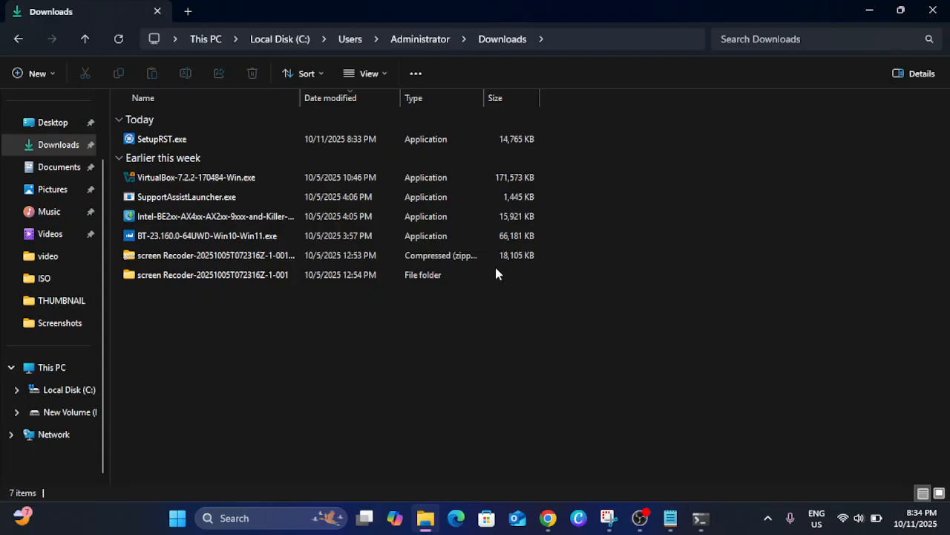
mouse_move(663, 454)
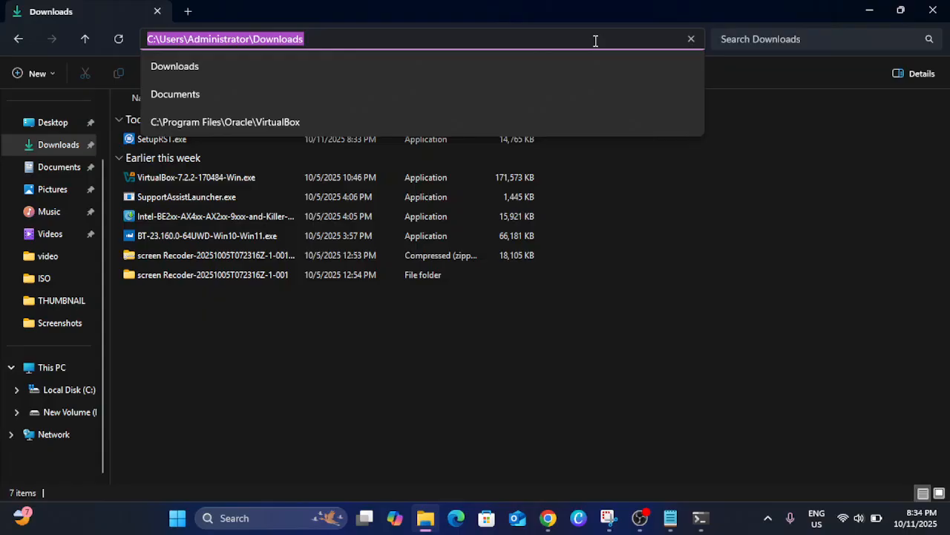
text(po)
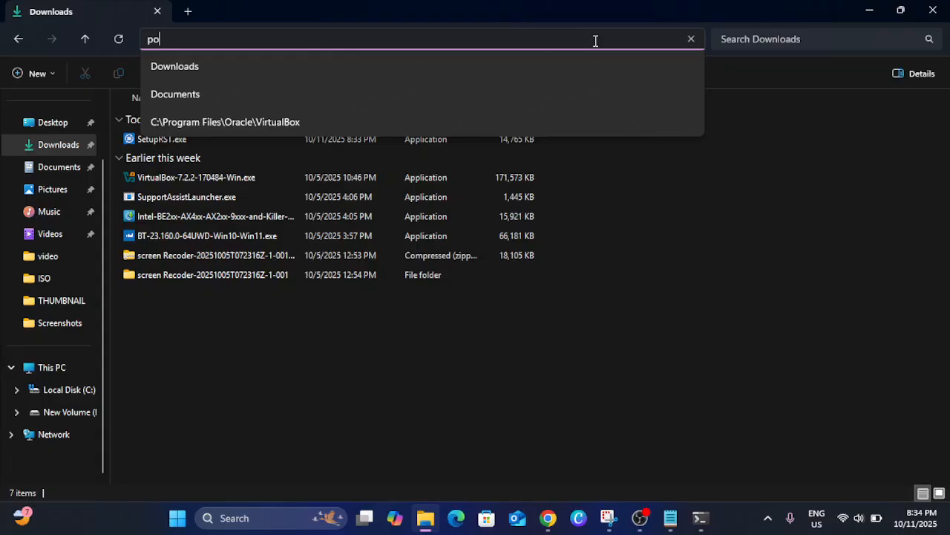
text(weshell)
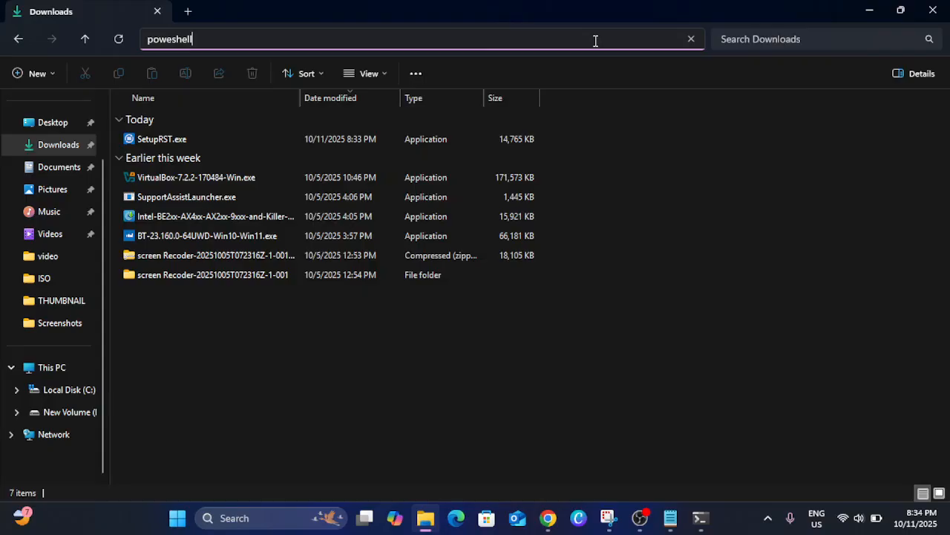
key(Escape)
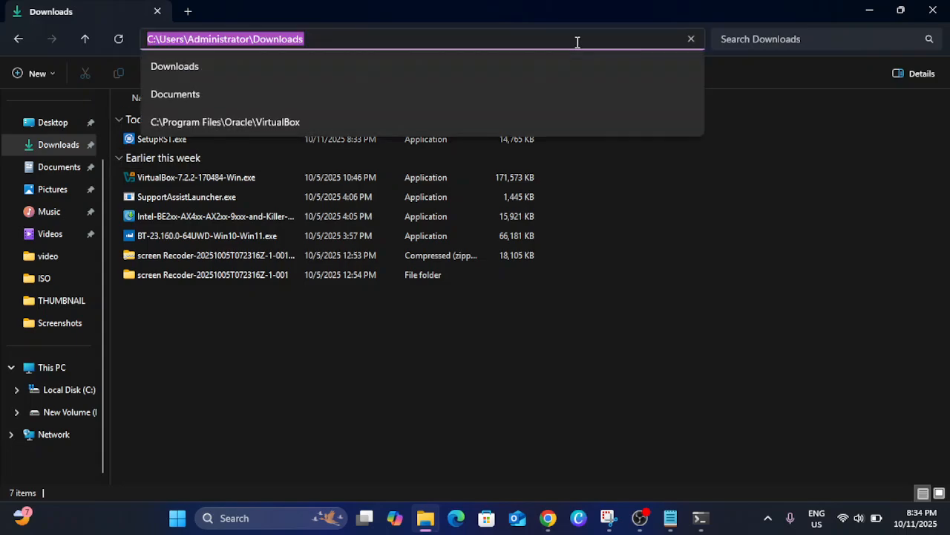
text(pow)
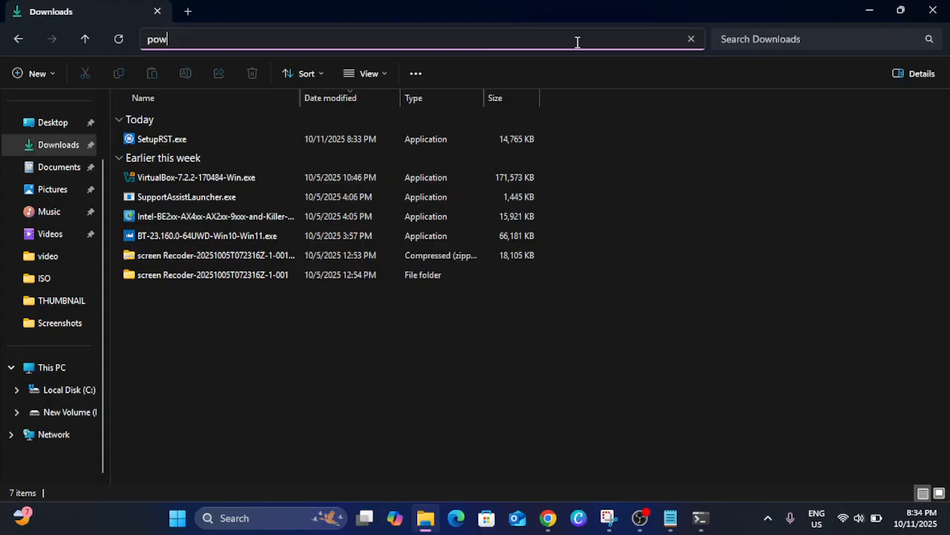
text(ersh)
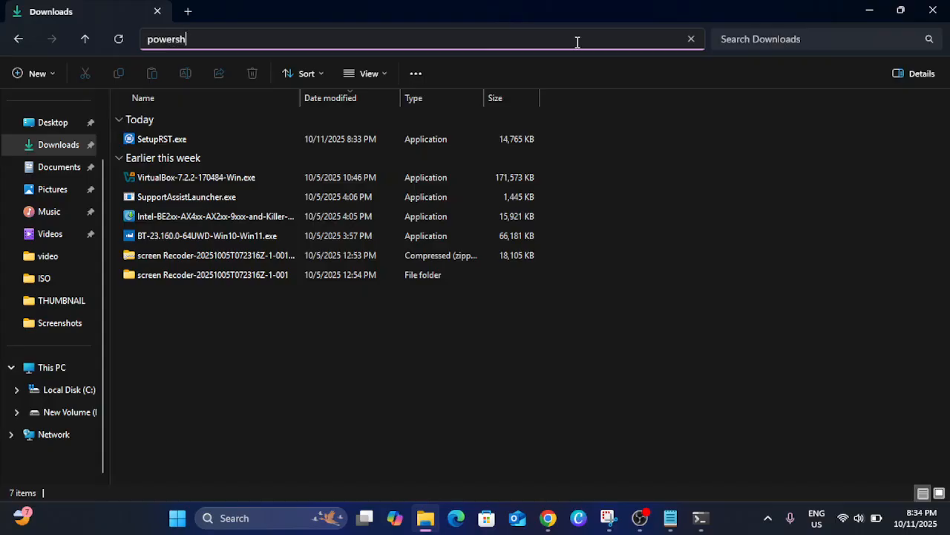
text(ell.ex)
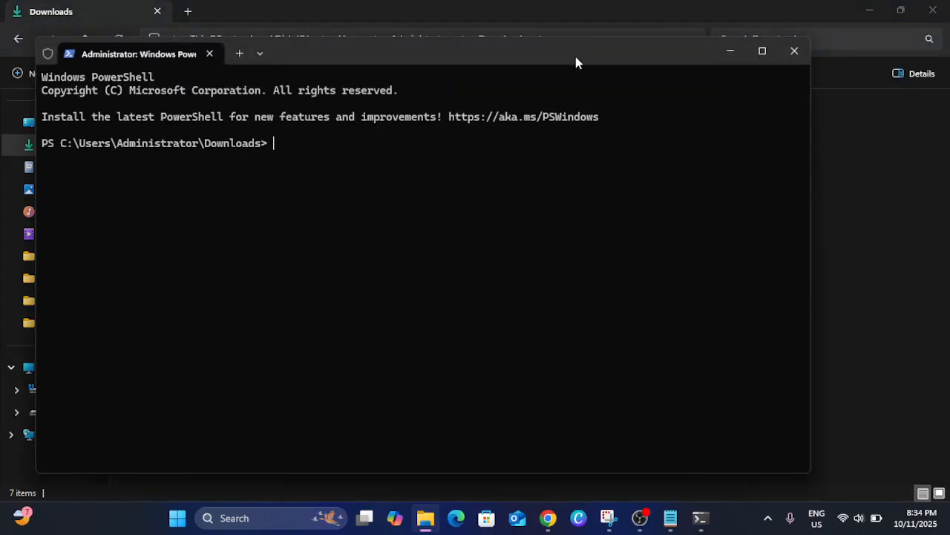
mouse_move(794, 51)
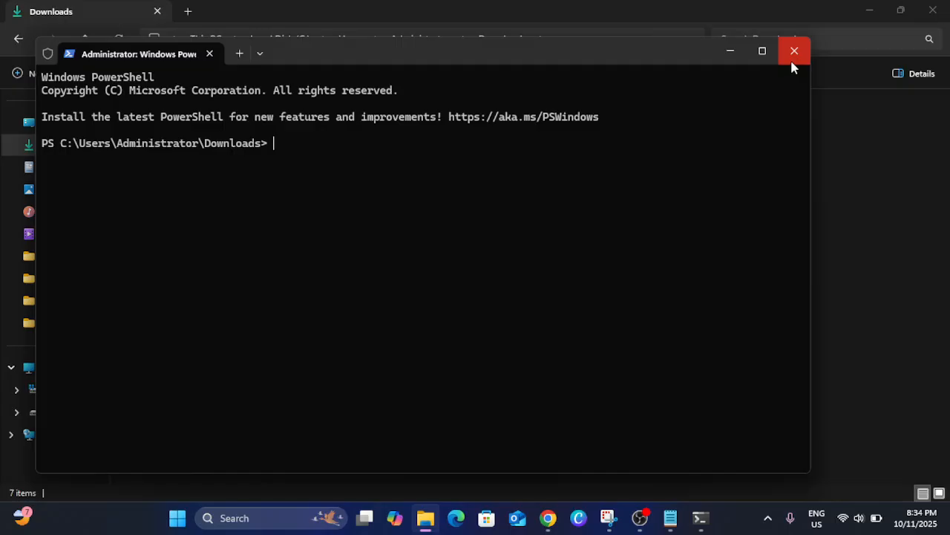
Close the non-admin PowerShell window and select the ./SetupRST.exe -extractdrivers line in Notepad
click(794, 51)
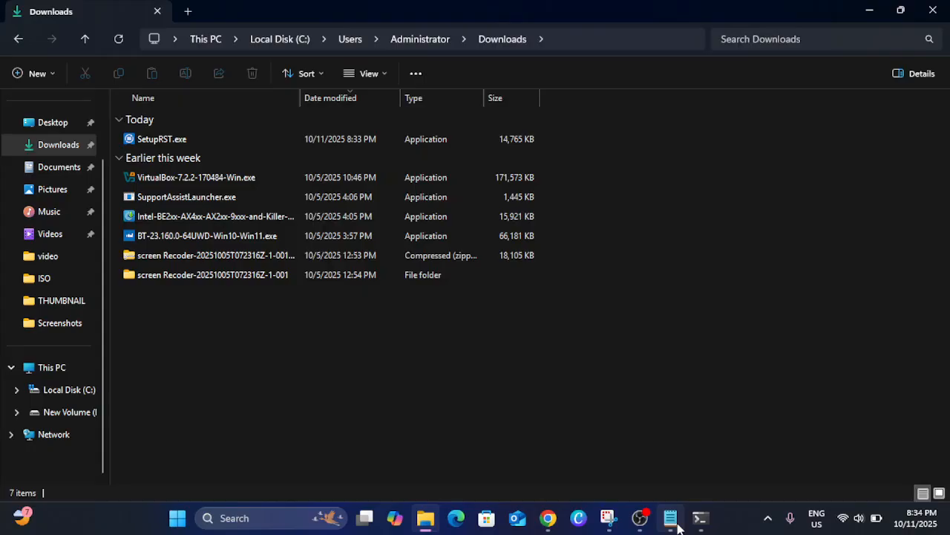
click(669, 518)
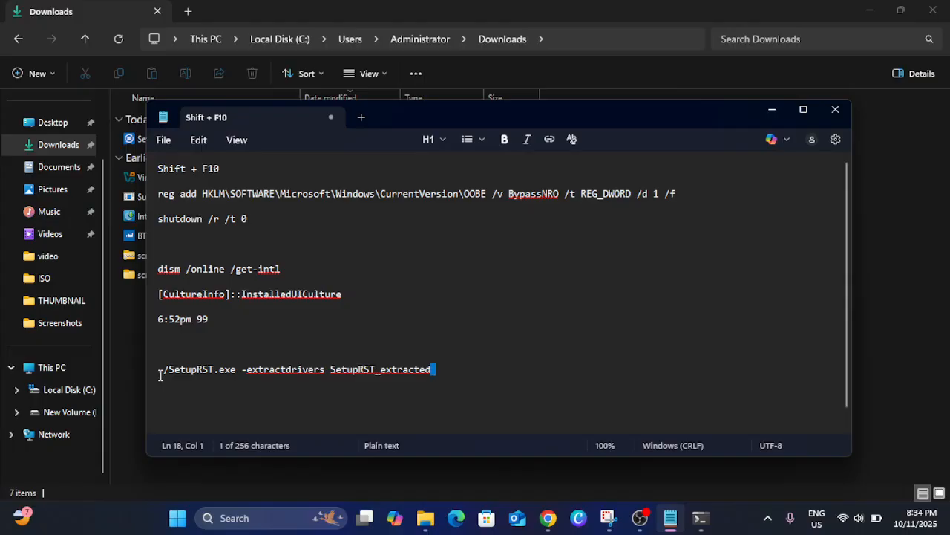
triple_click(297, 369)
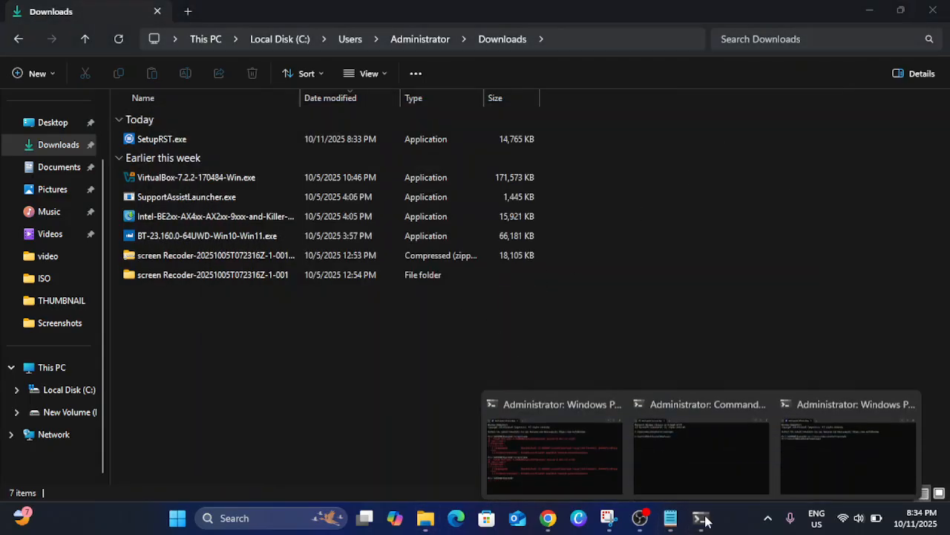
In the maximized admin PowerShell, run ./SetupRST.exe -extractdrivers SetupRST_extracted
click(553, 446)
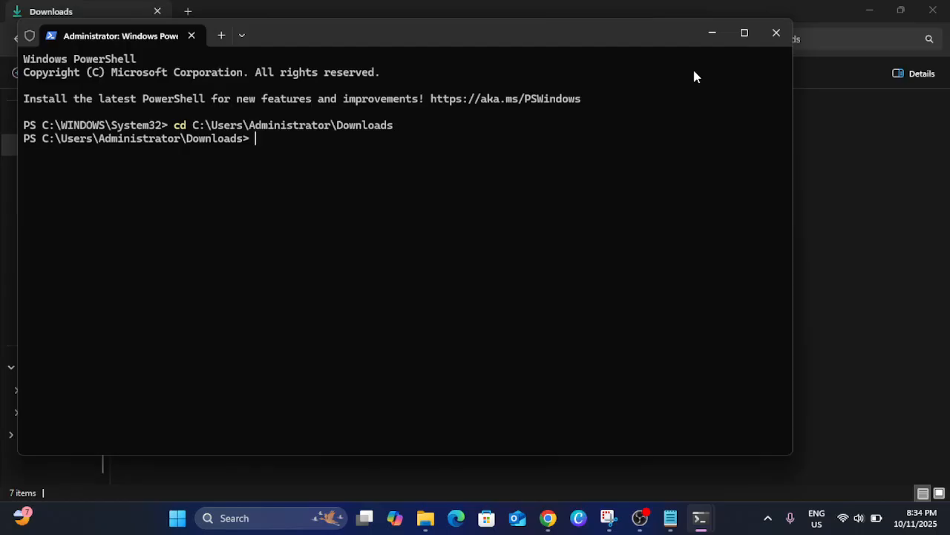
click(744, 33)
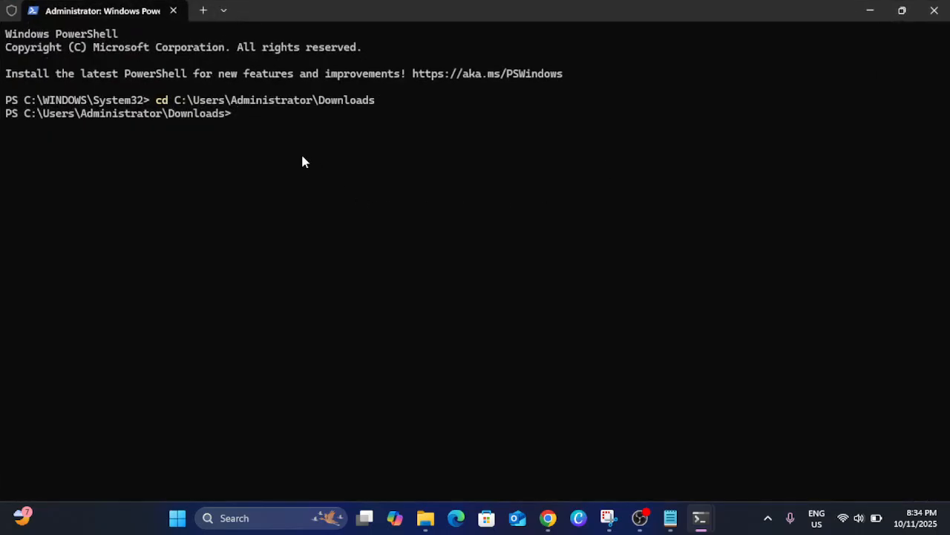
text(./SetupRST.exe -extractdrivers SetupRST_extracted)
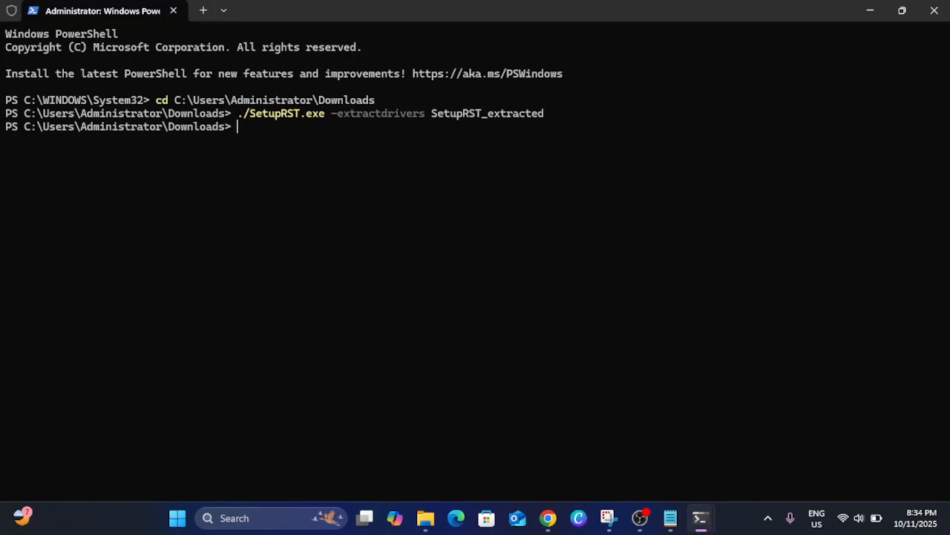
key(Return)
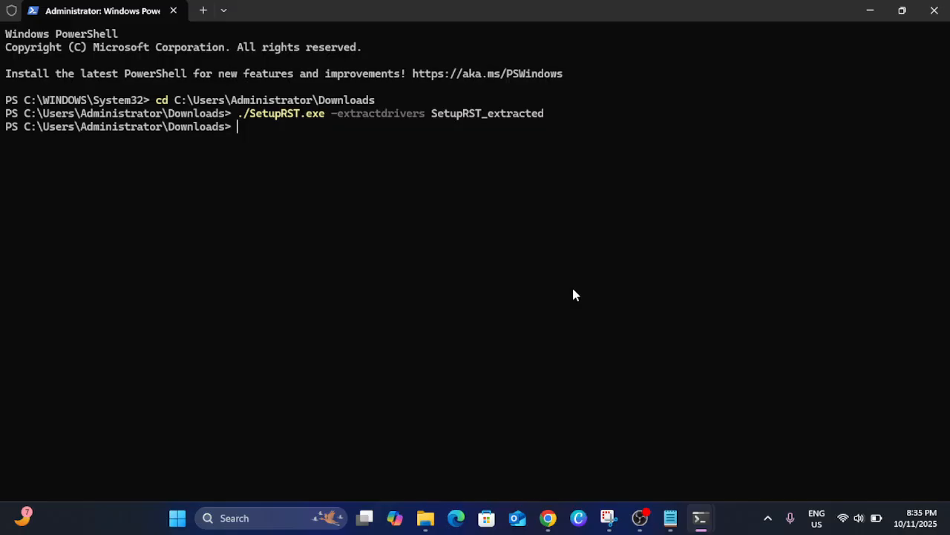
mouse_move(389, 174)
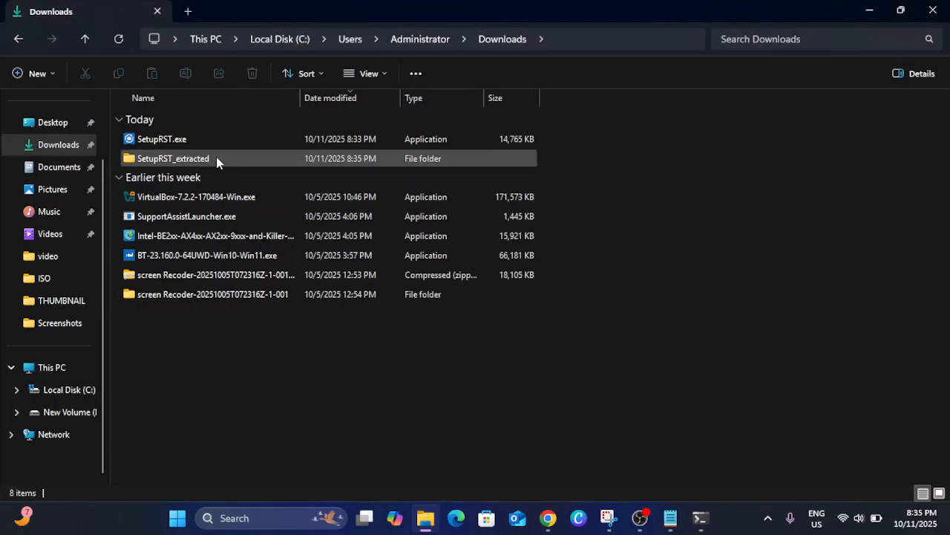
mouse_move(216, 158)
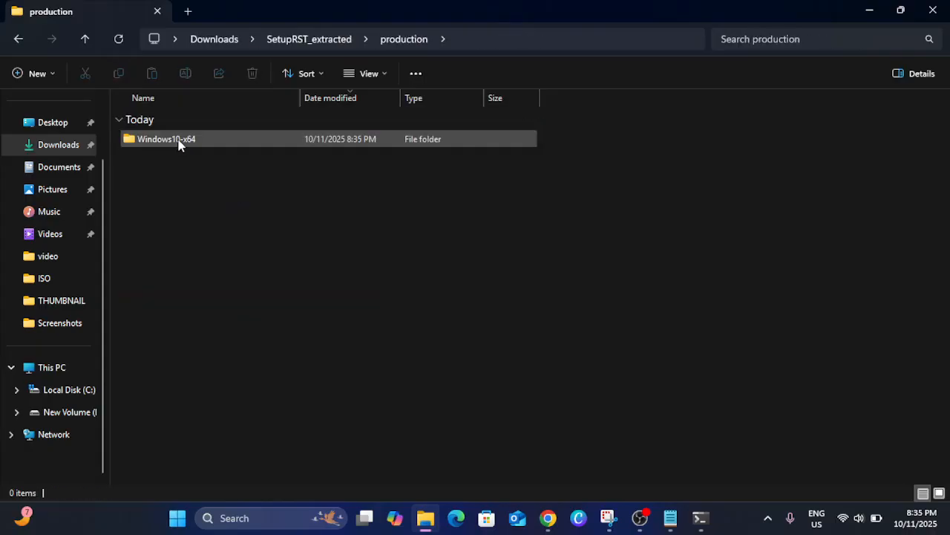
Browse Windows10-x64 > Drivers and inspect iaStorVD.sys and iaStorVD.cat
double_click(166, 138)
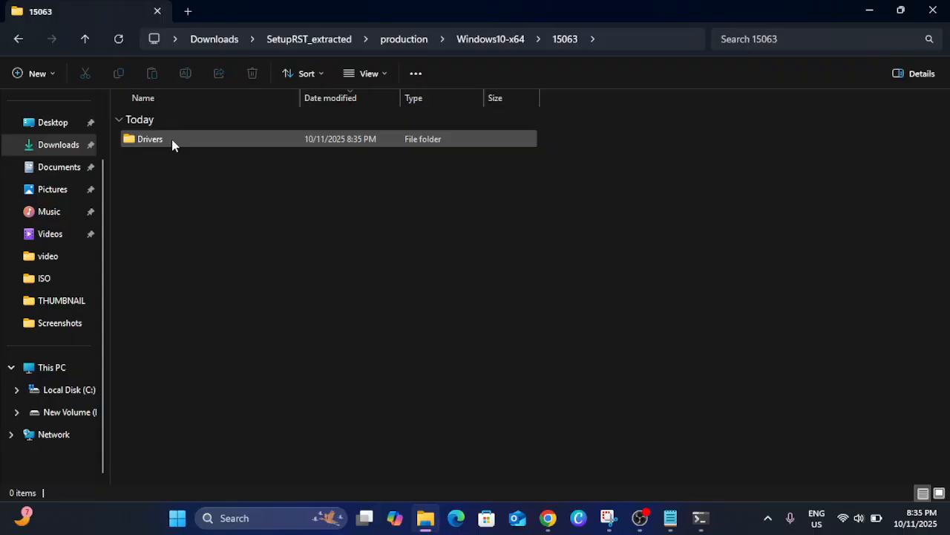
double_click(149, 138)
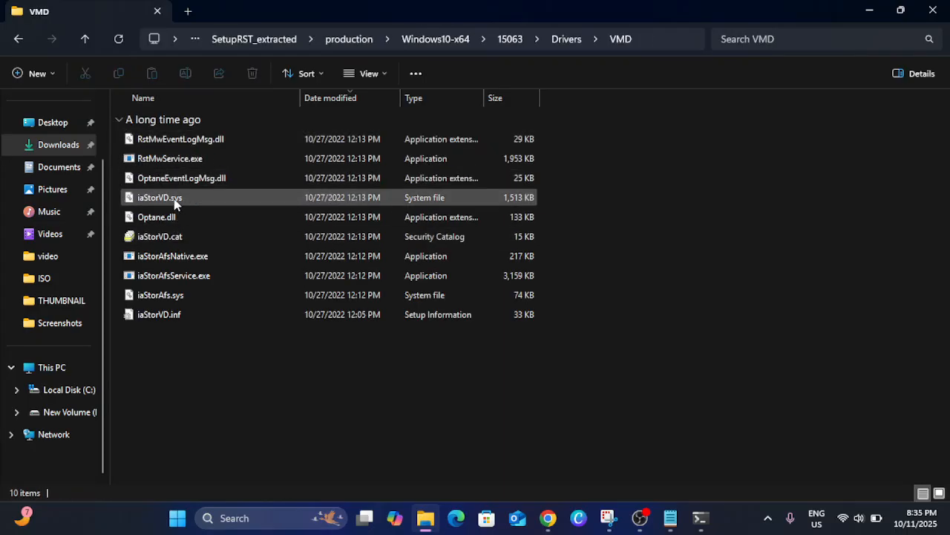
click(159, 236)
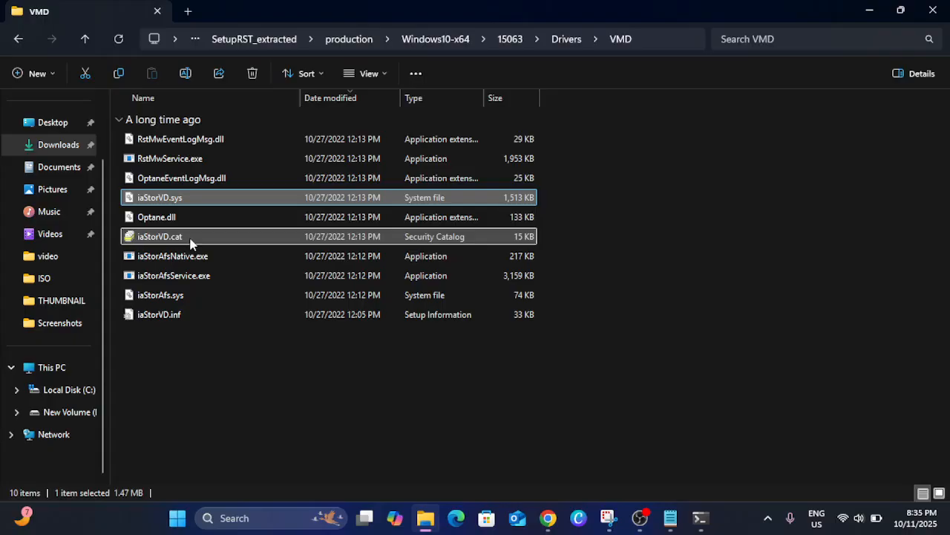
click(159, 236)
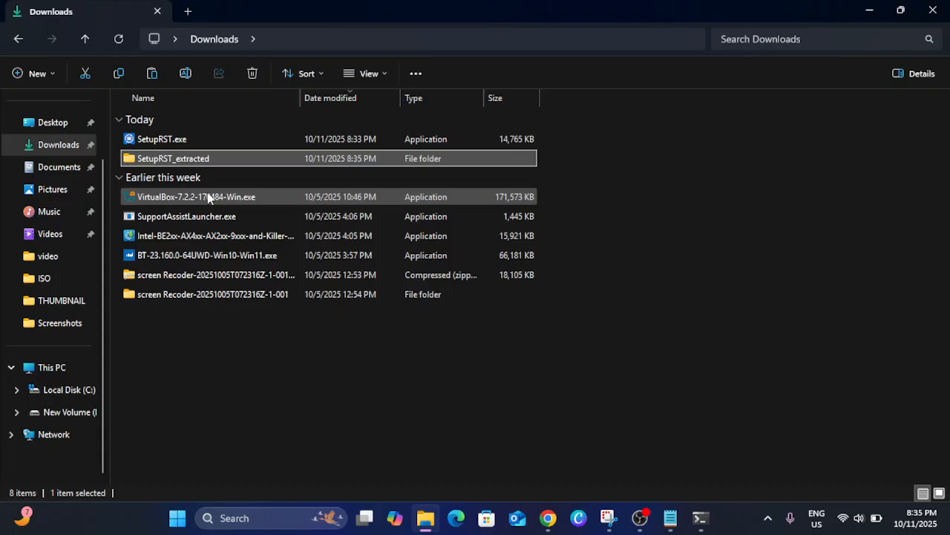
Copy the SetupRST_extracted folder to New Volume (D:)
click(51, 367)
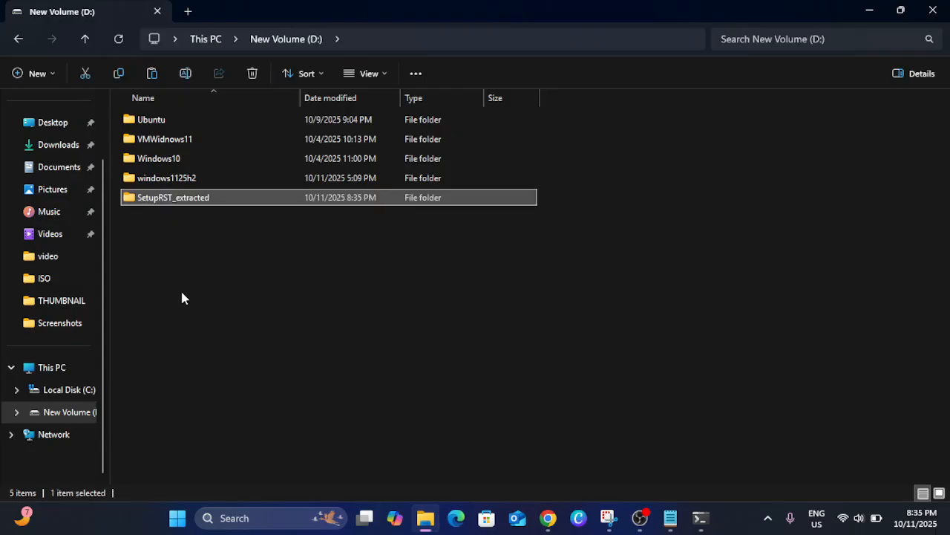
mouse_move(343, 374)
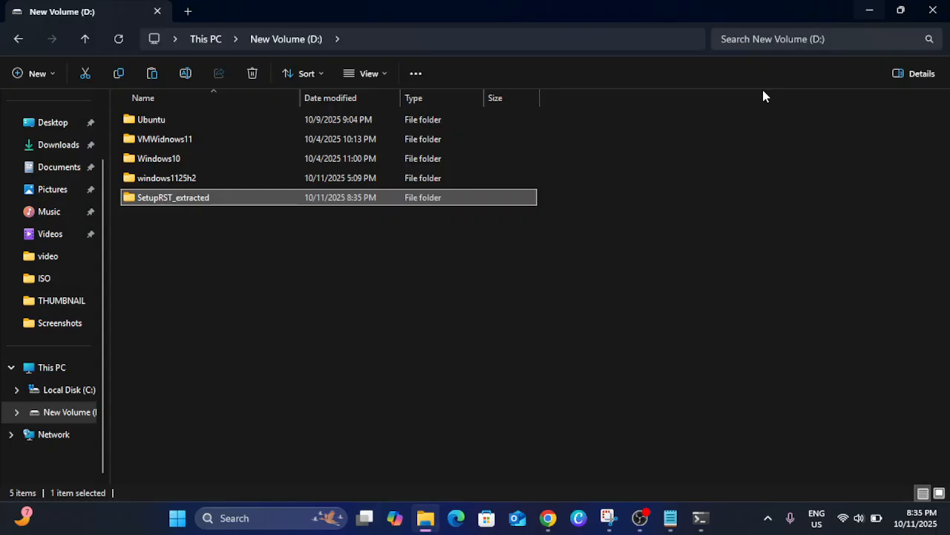
click(698, 517)
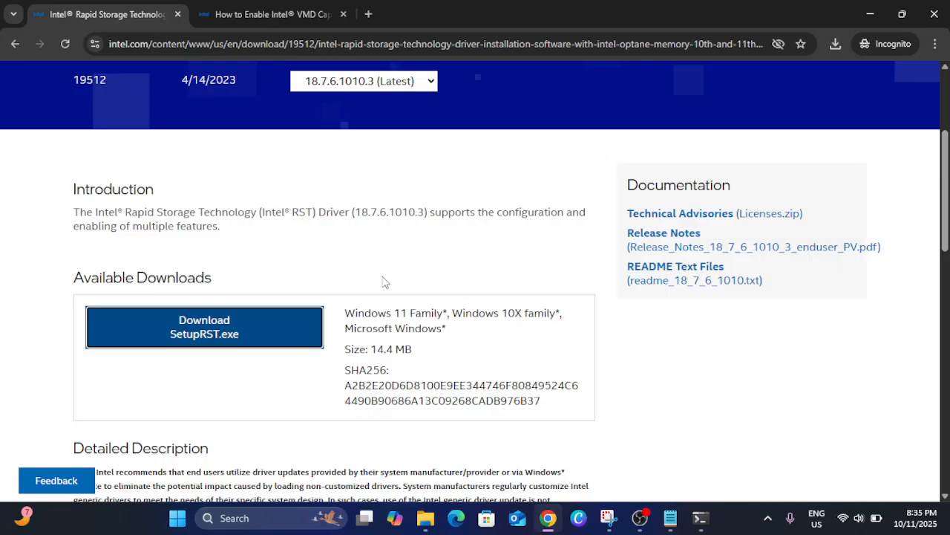
From Google results, open Intel's 12th–13th Gen RST page, version 19.5.8.1059.2
scroll(up, 3)
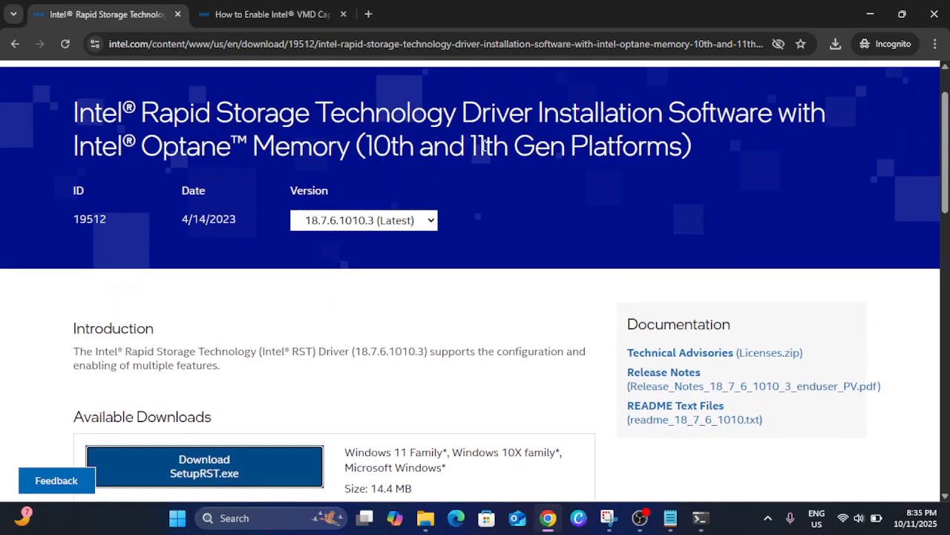
scroll(up, 3)
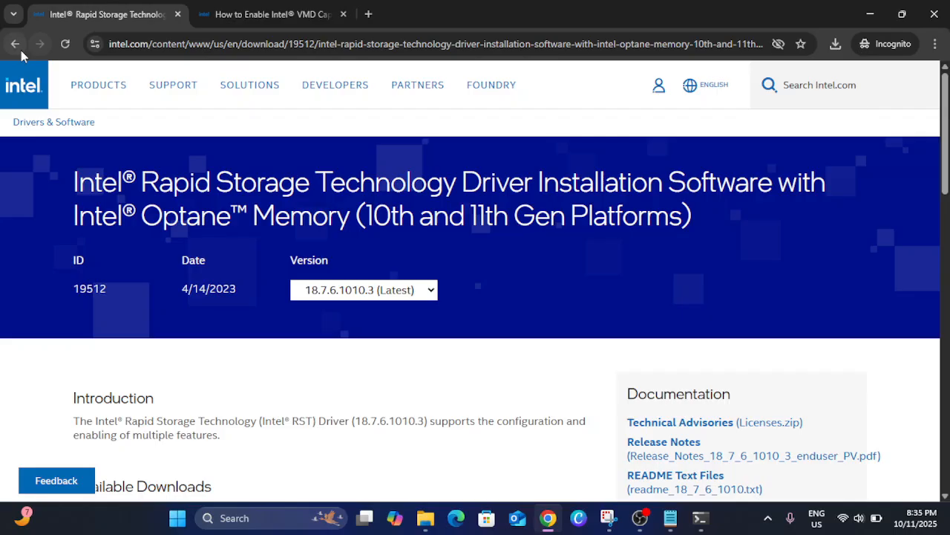
click(15, 44)
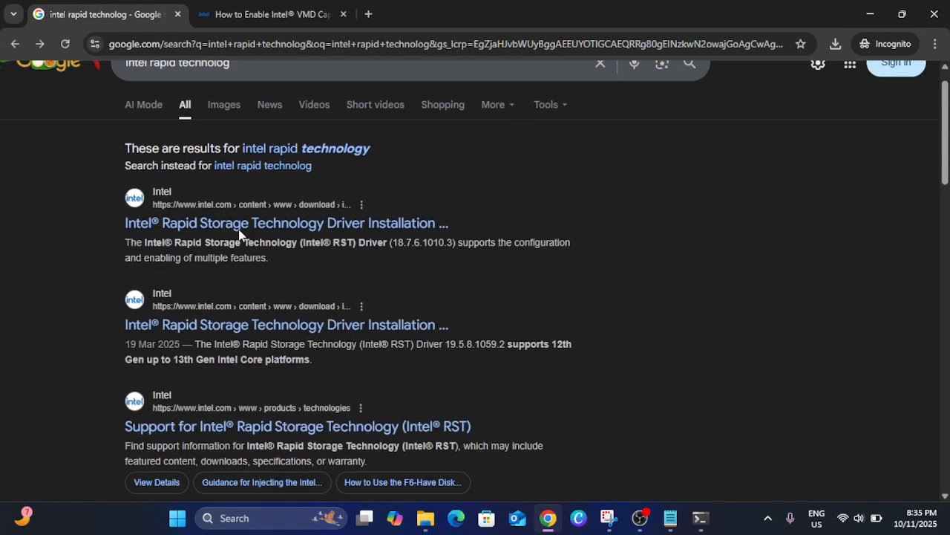
click(288, 324)
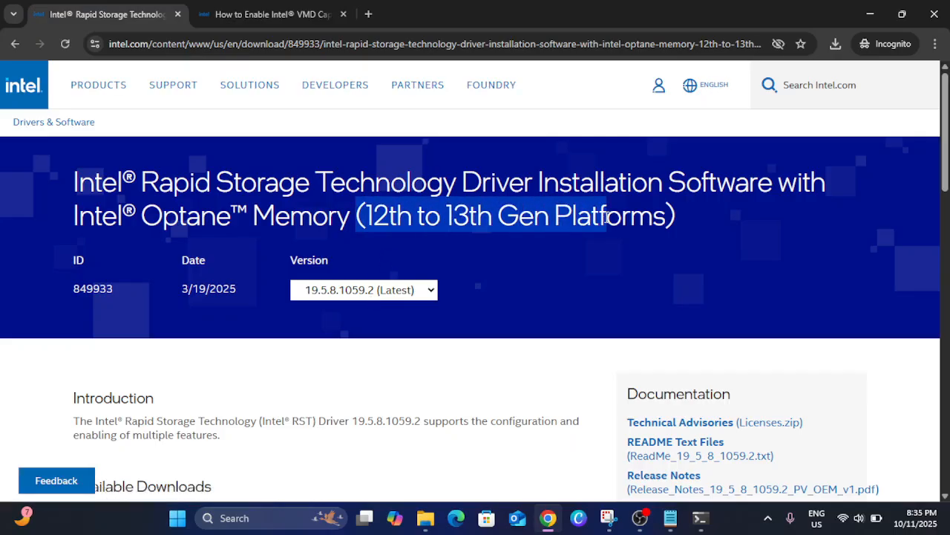
scroll(down, 3)
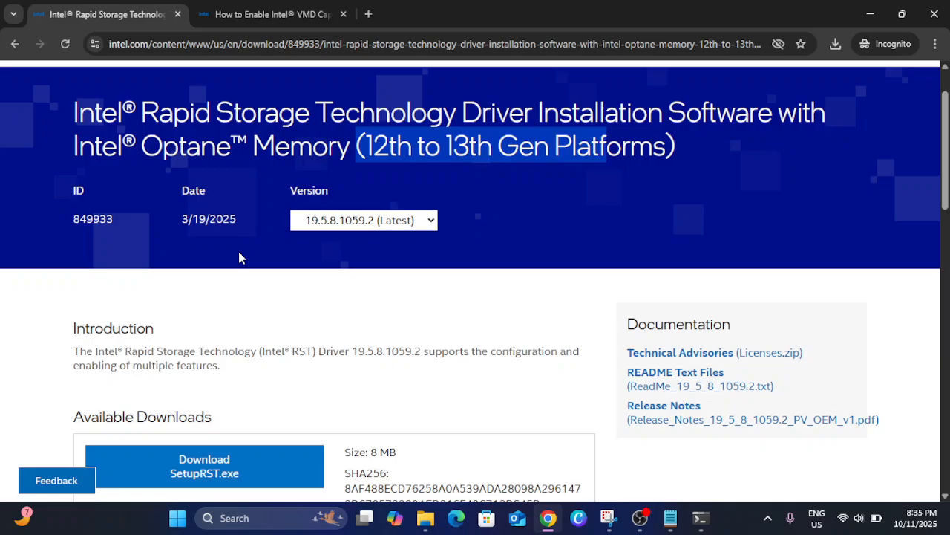
mouse_move(870, 15)
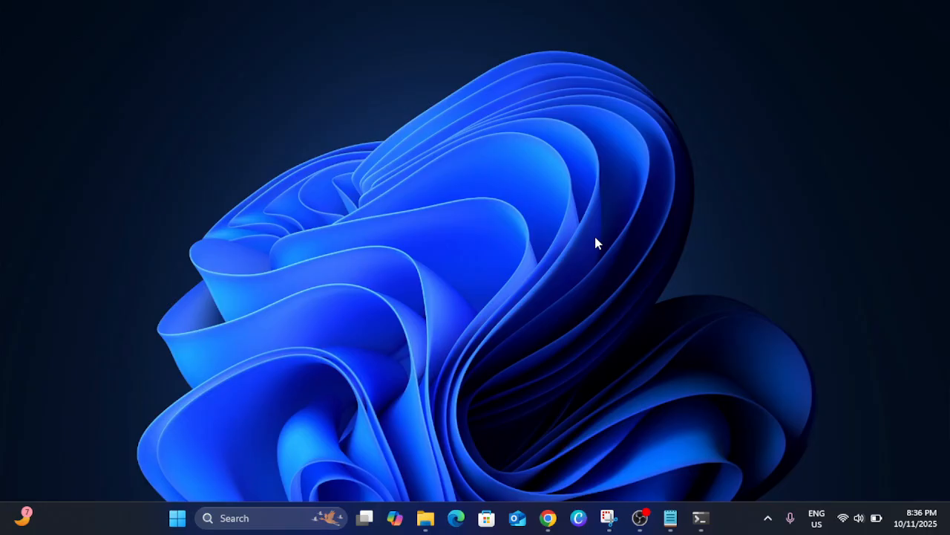
mouse_move(460, 347)
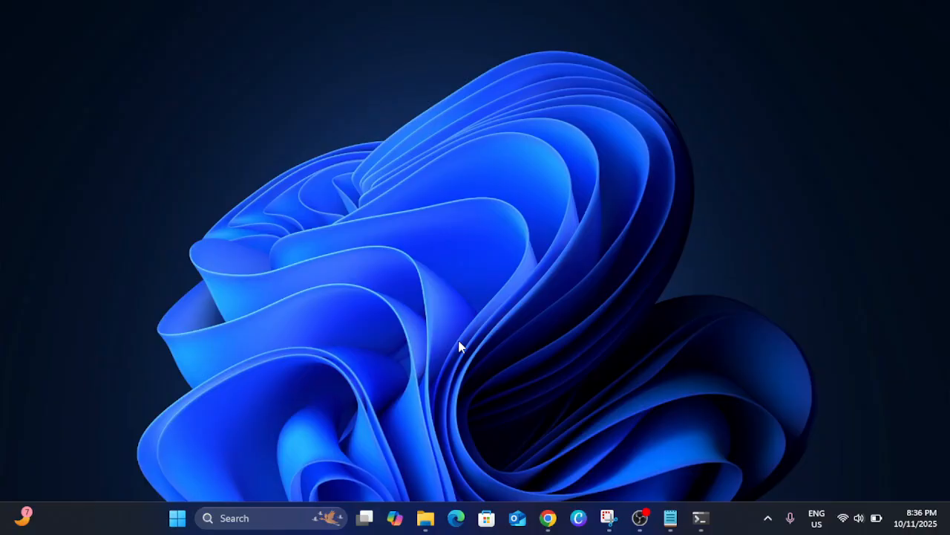
click(364, 518)
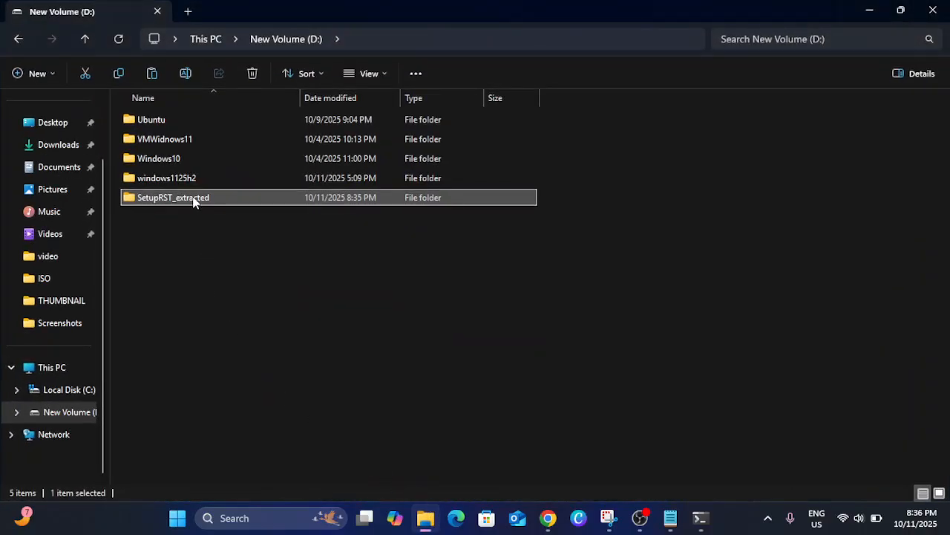
click(901, 10)
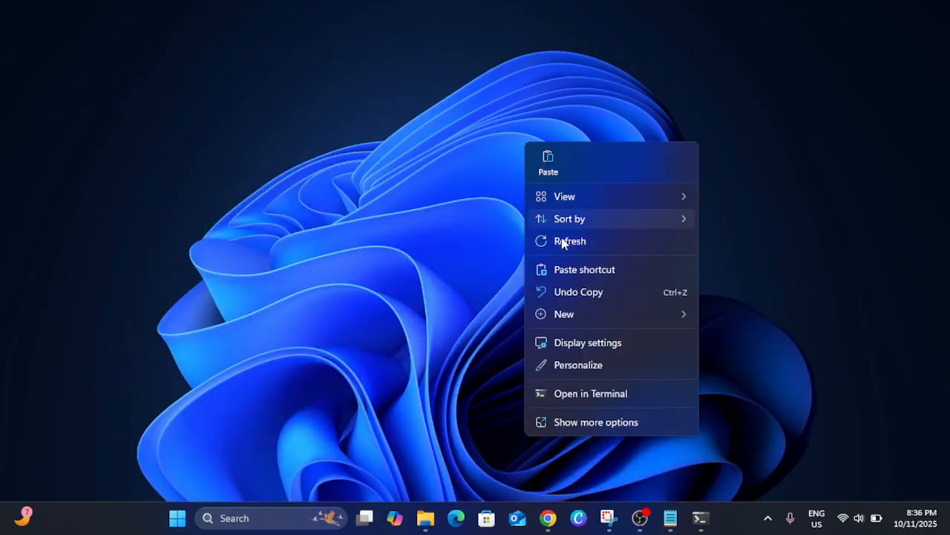
click(571, 241)
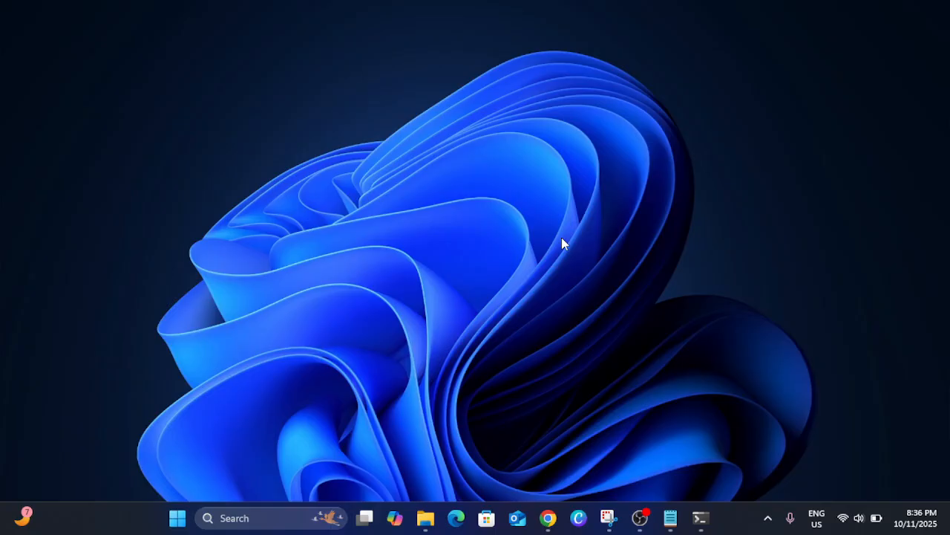